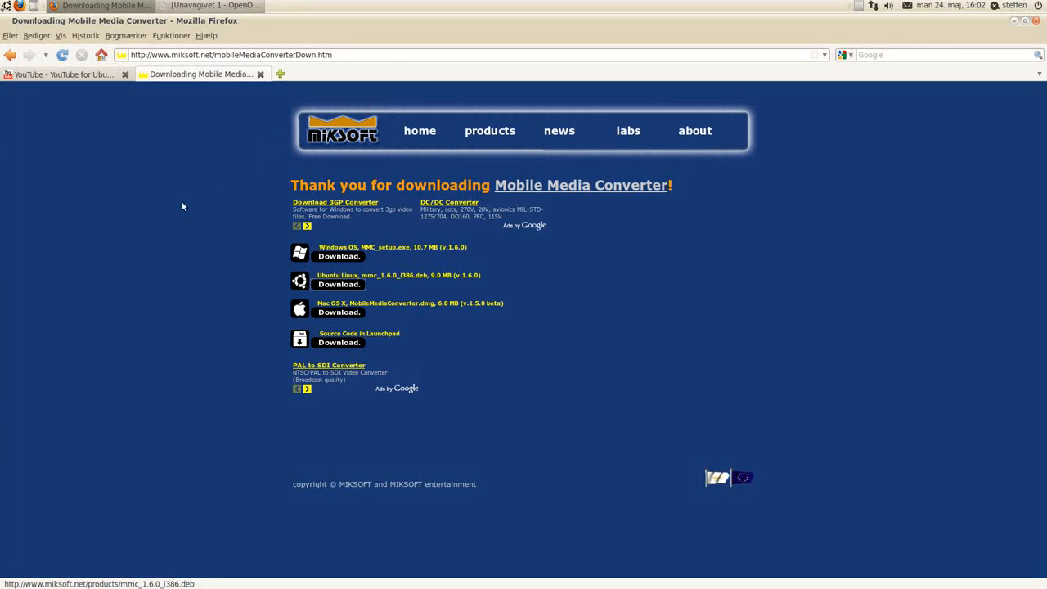
mouse_move(553, 206)
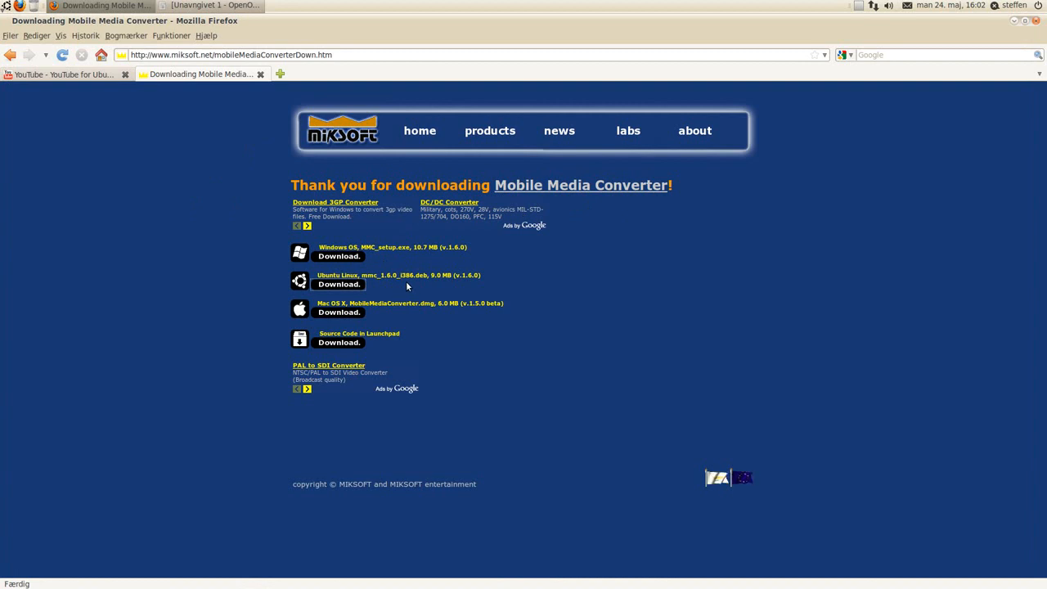
mouse_move(418, 285)
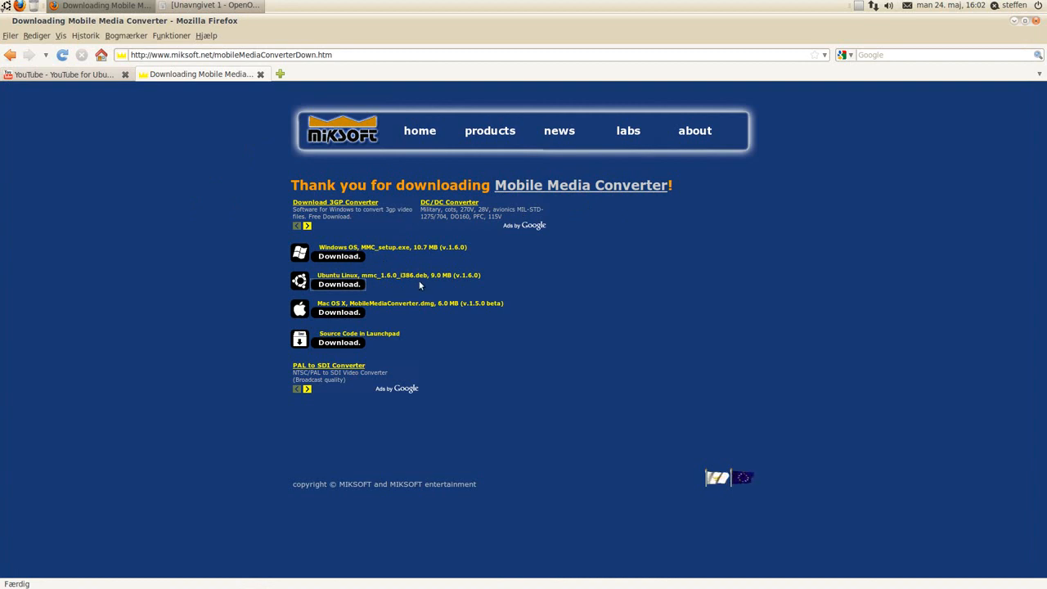
mouse_move(412, 283)
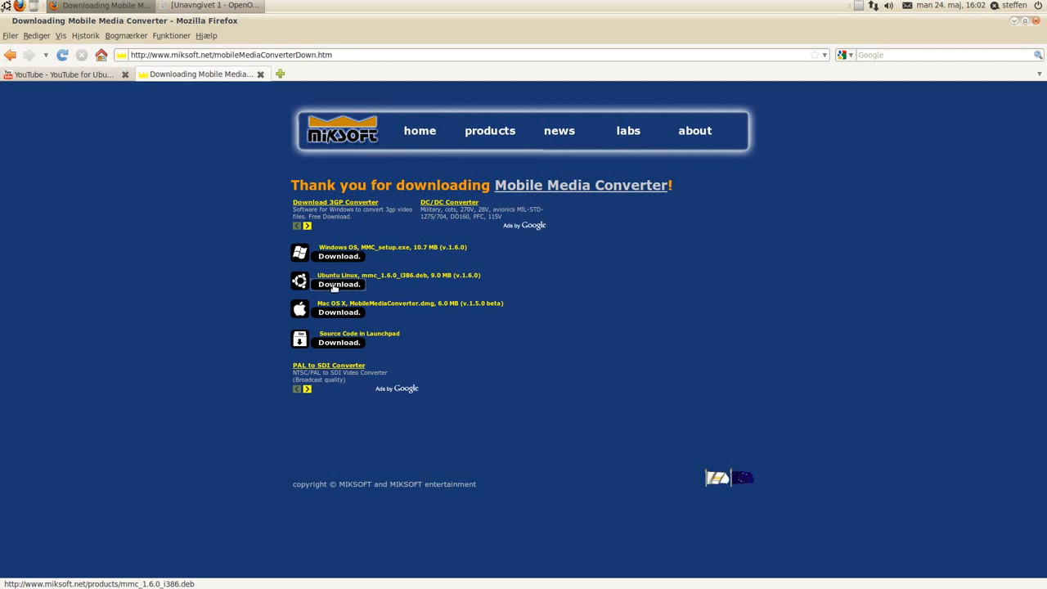
mouse_move(700, 69)
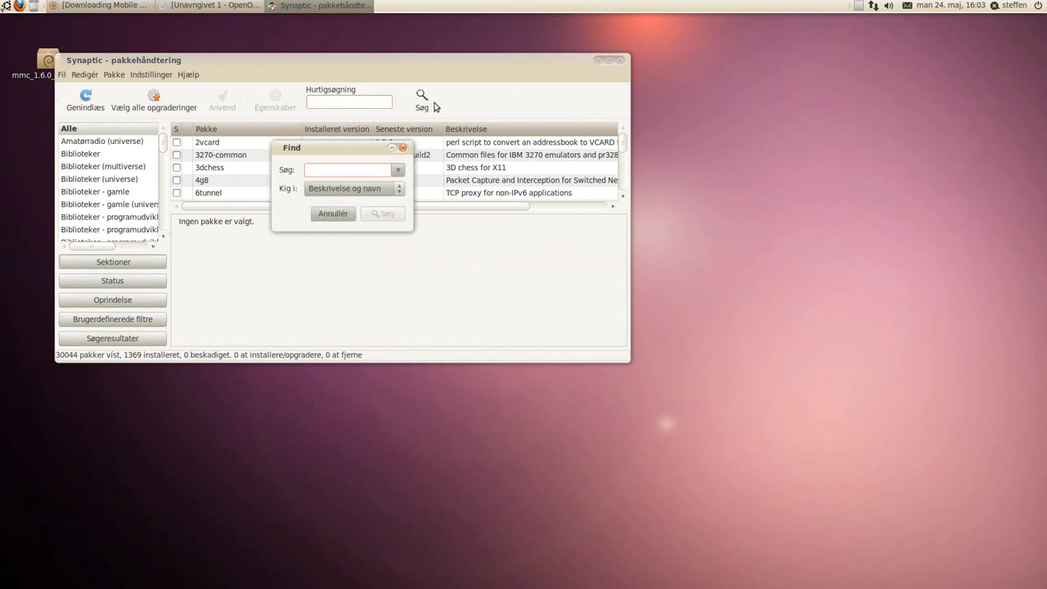
- Search Synaptic for ia32, check the ia32-libs package is installed, then close Synaptic
type("ia32")
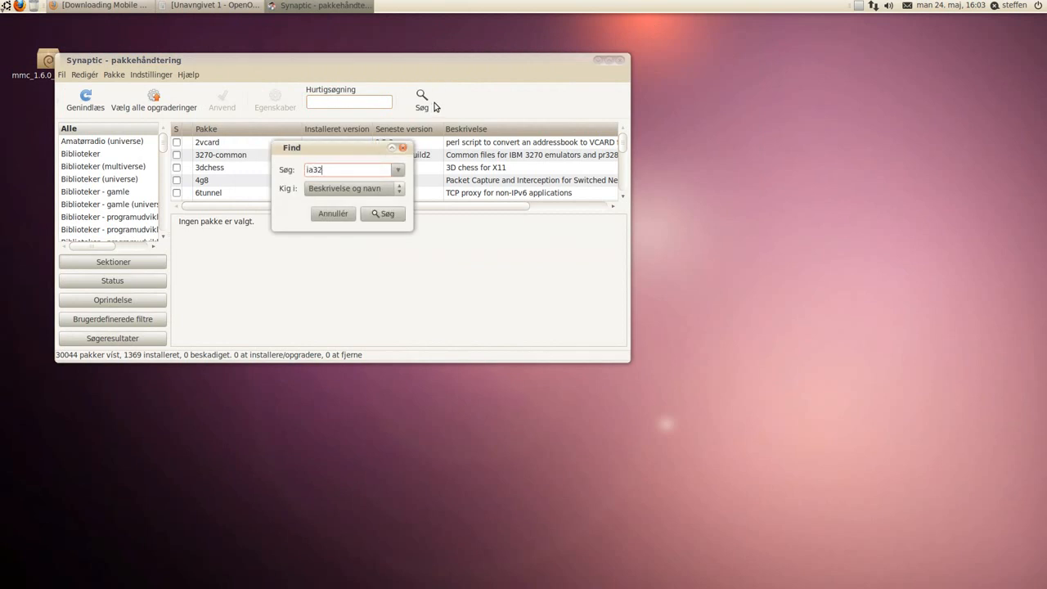
left_click(383, 213)
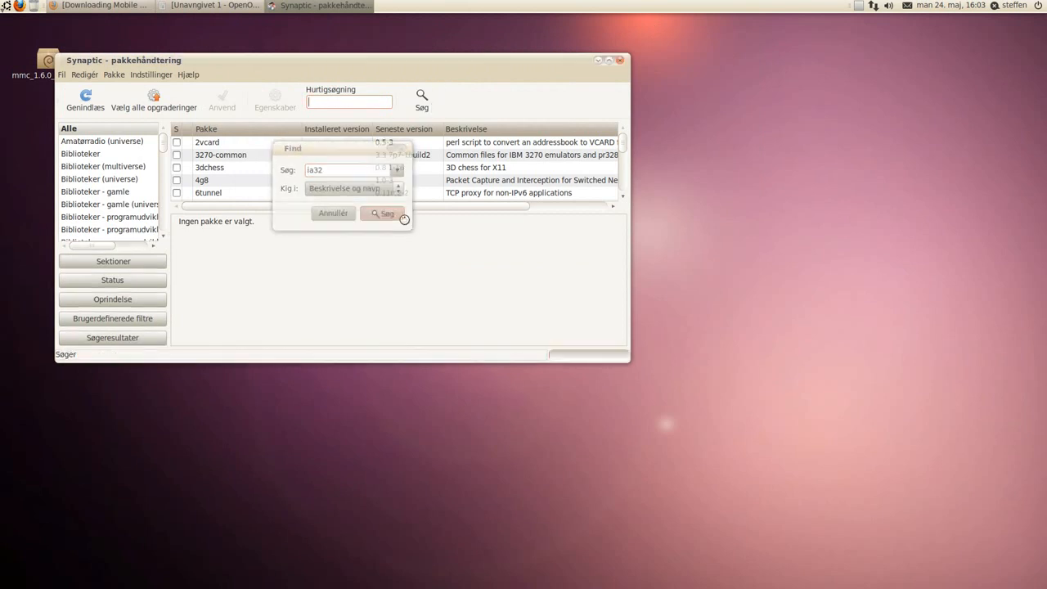
left_click(383, 213)
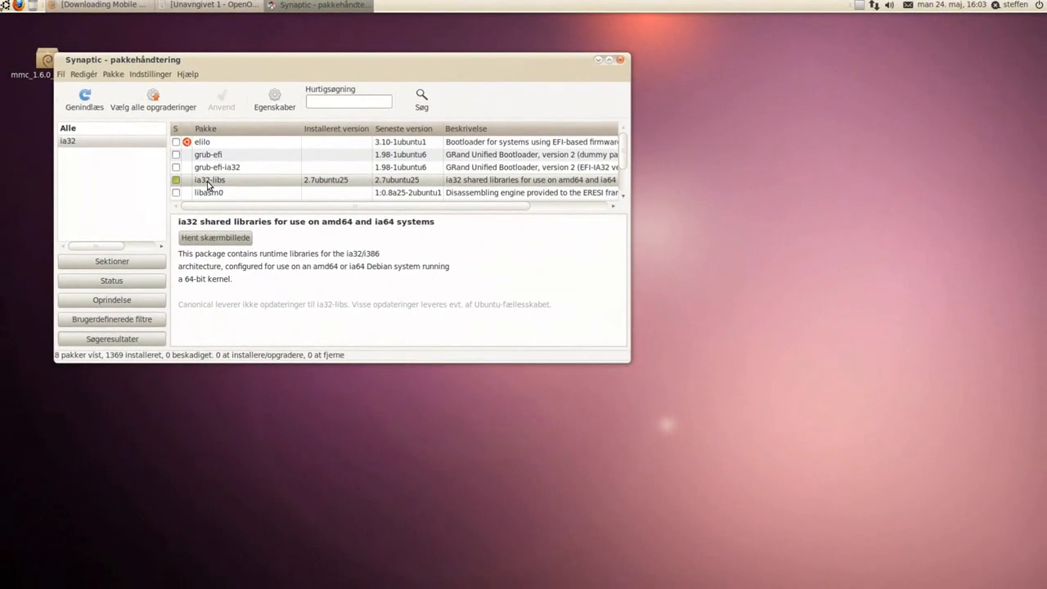
right_click(210, 178)
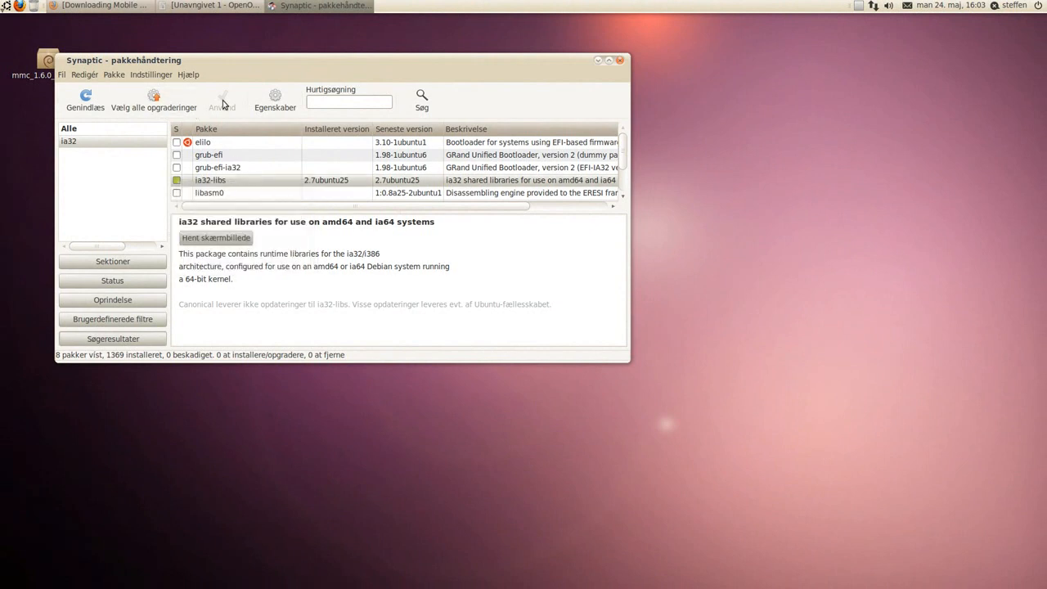
mouse_move(597, 62)
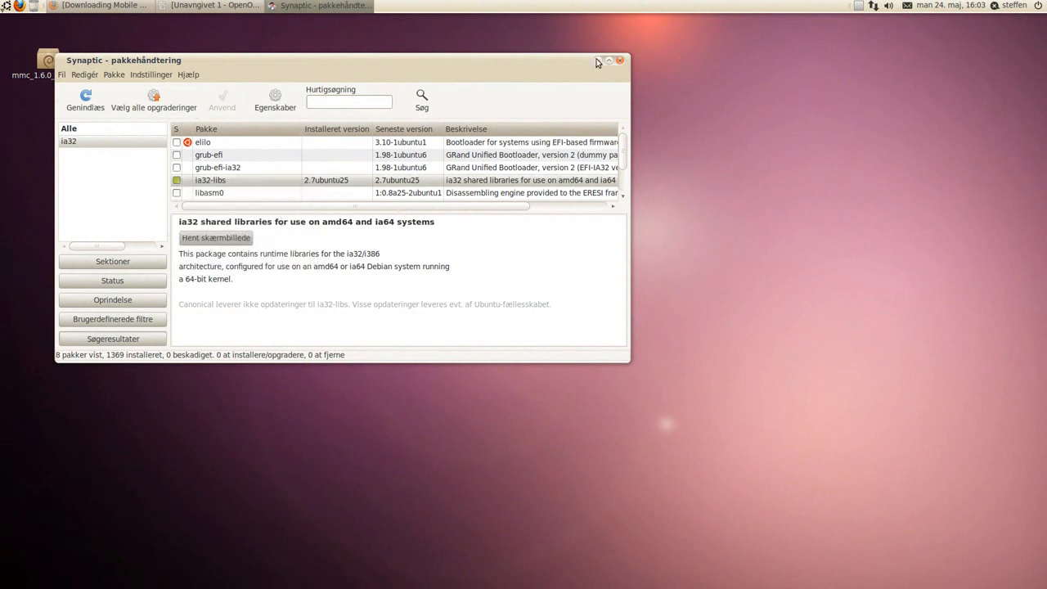
left_click(599, 61)
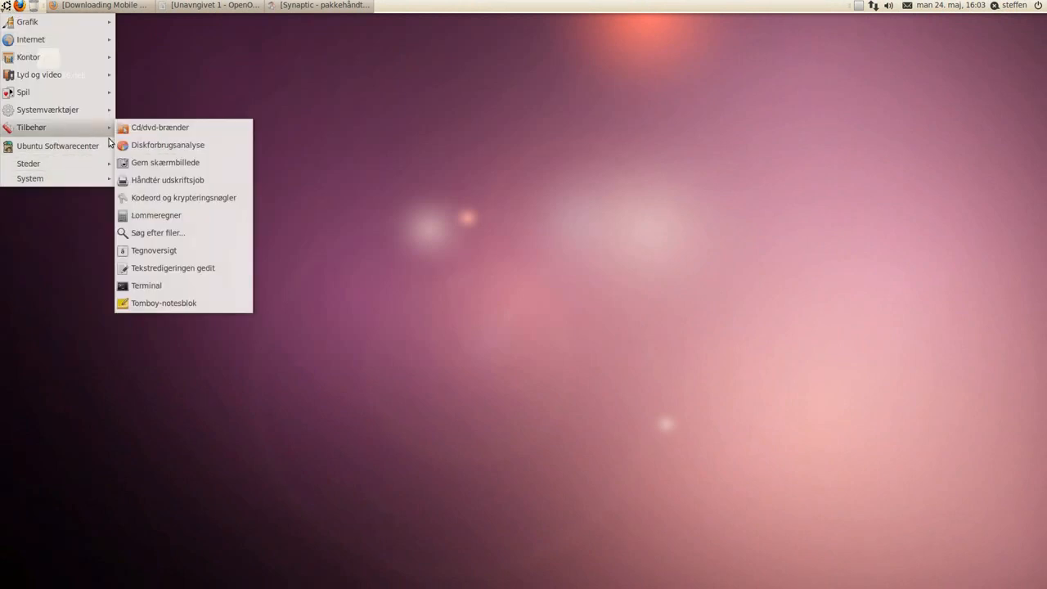
- Note sudo dpkg --force-architecture -i in Writer and have it at a terminal prompt
left_click(147, 285)
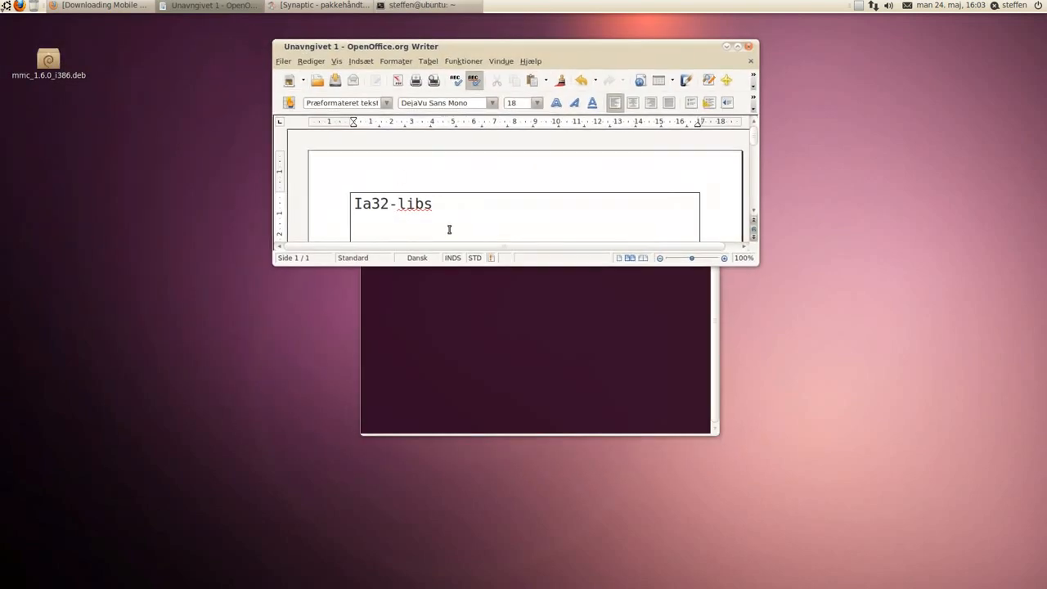
type("sudo dpkg --force-architecture -i")
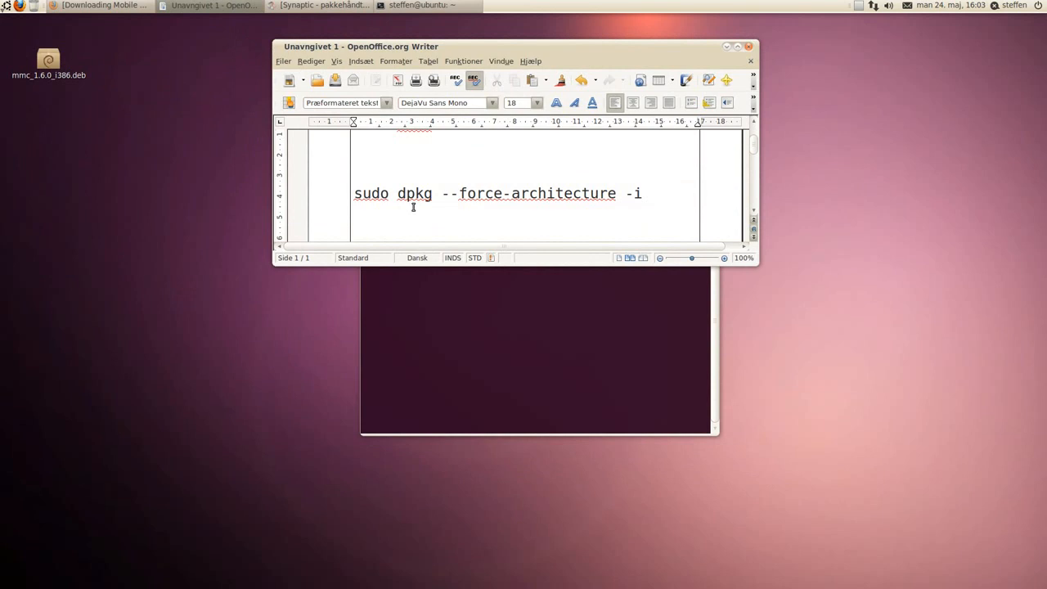
mouse_move(425, 209)
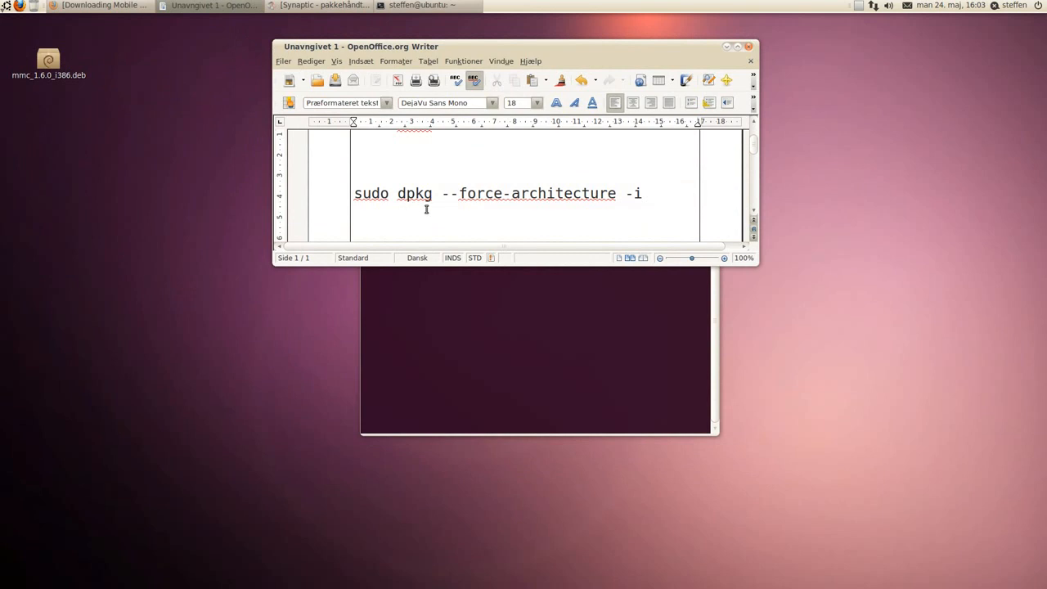
mouse_move(592, 216)
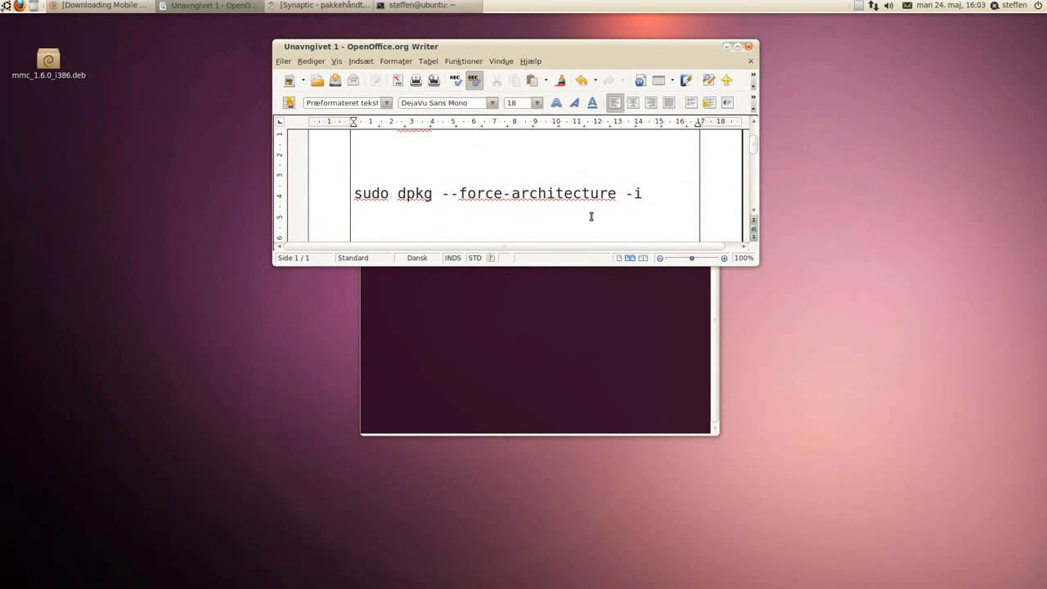
left_click(651, 193)
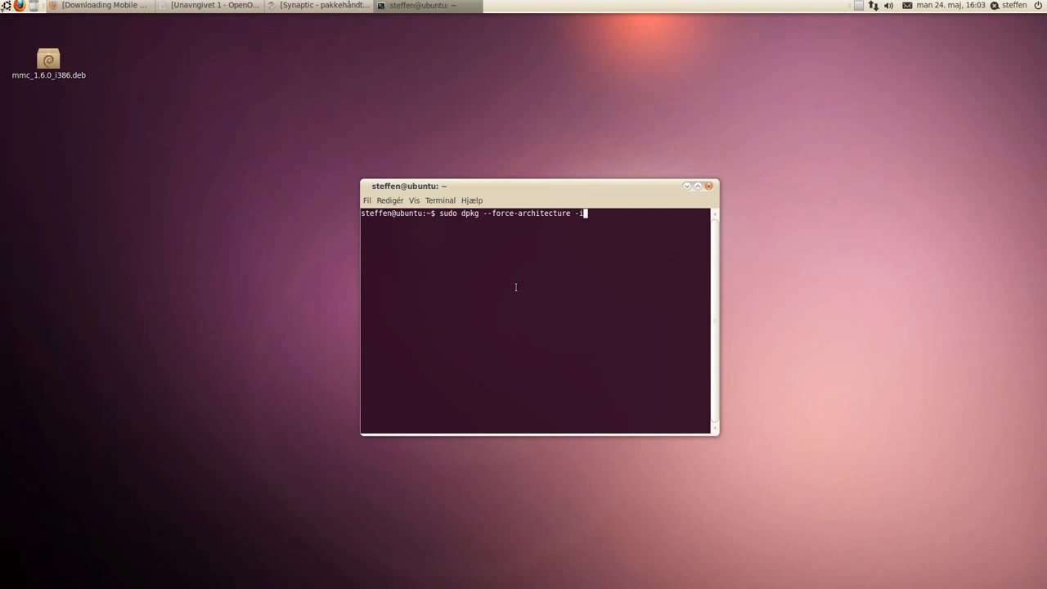
mouse_move(150, 108)
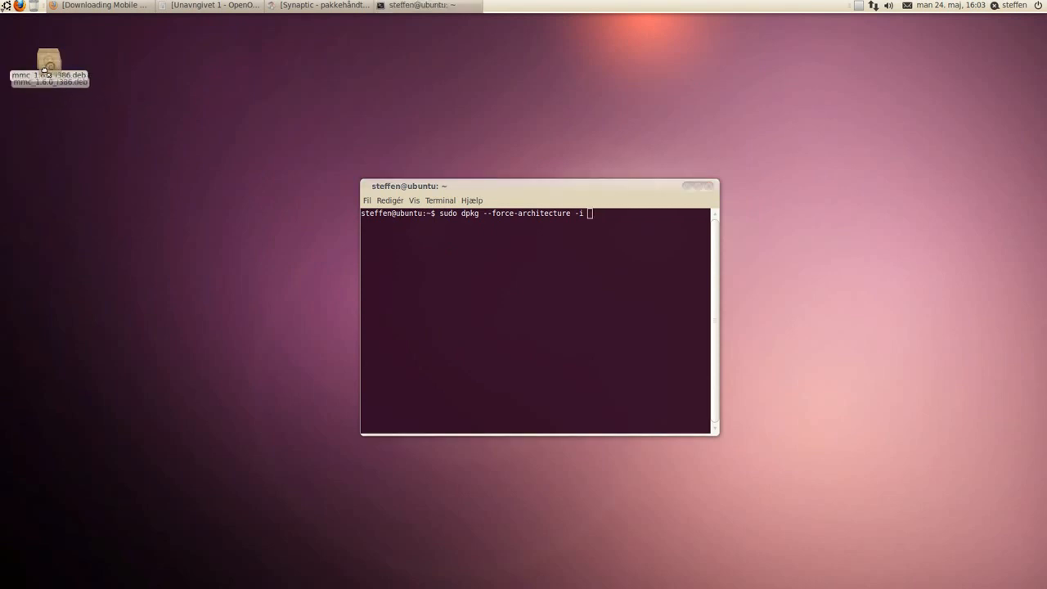
- Add the desktop mmc .deb path to the dpkg command, run it, and close the terminal
left_click_drag(49, 64, 618, 220)
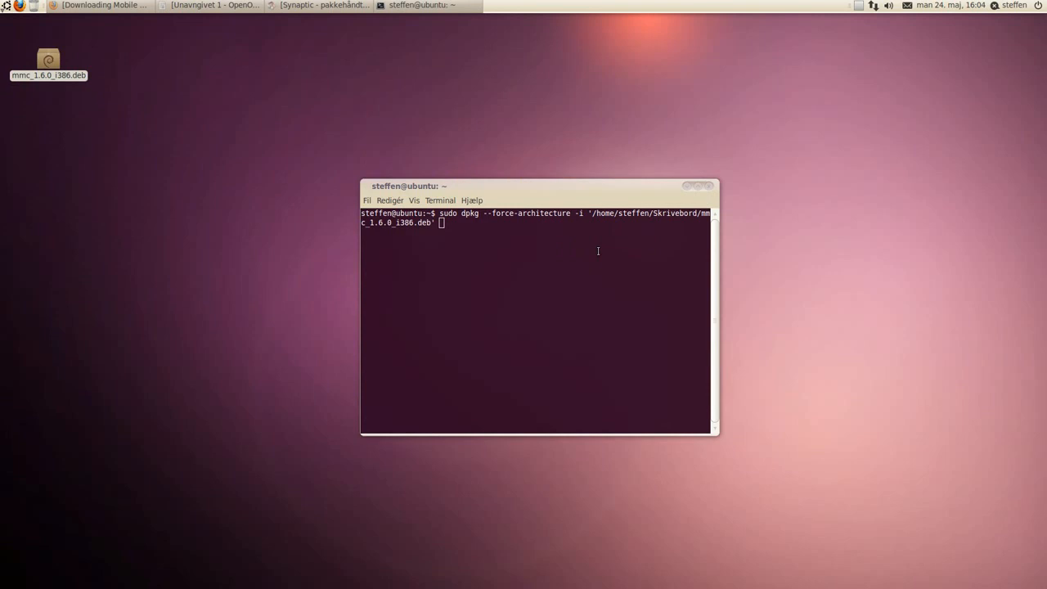
mouse_move(600, 249)
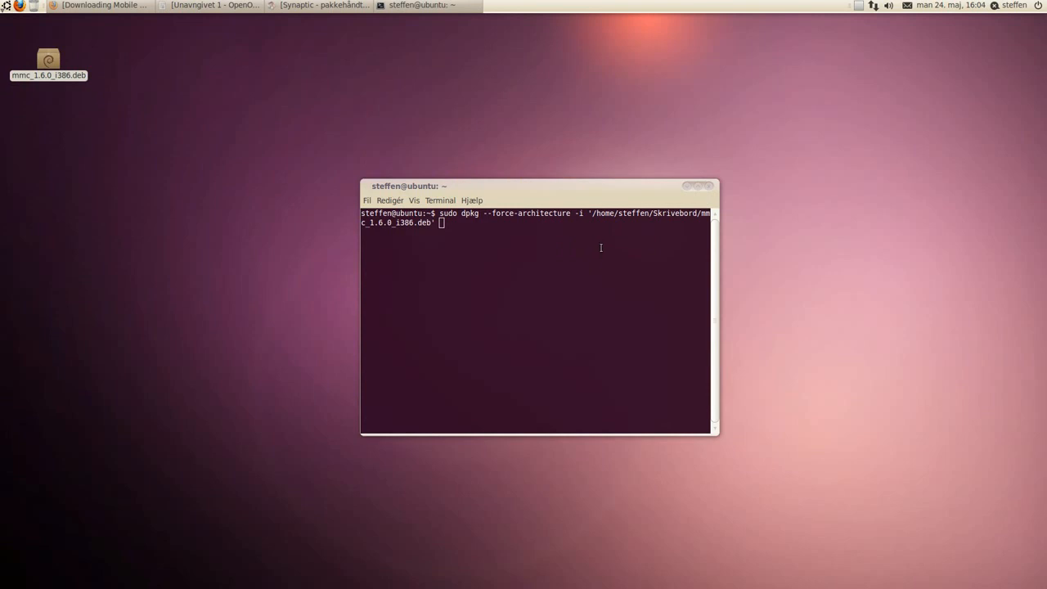
mouse_move(641, 209)
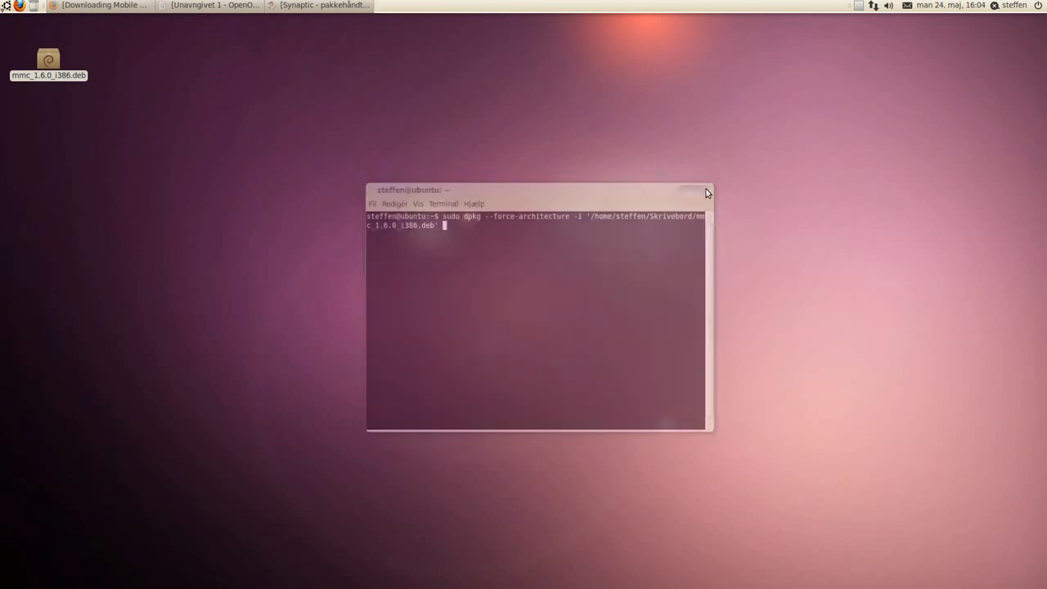
left_click(702, 193)
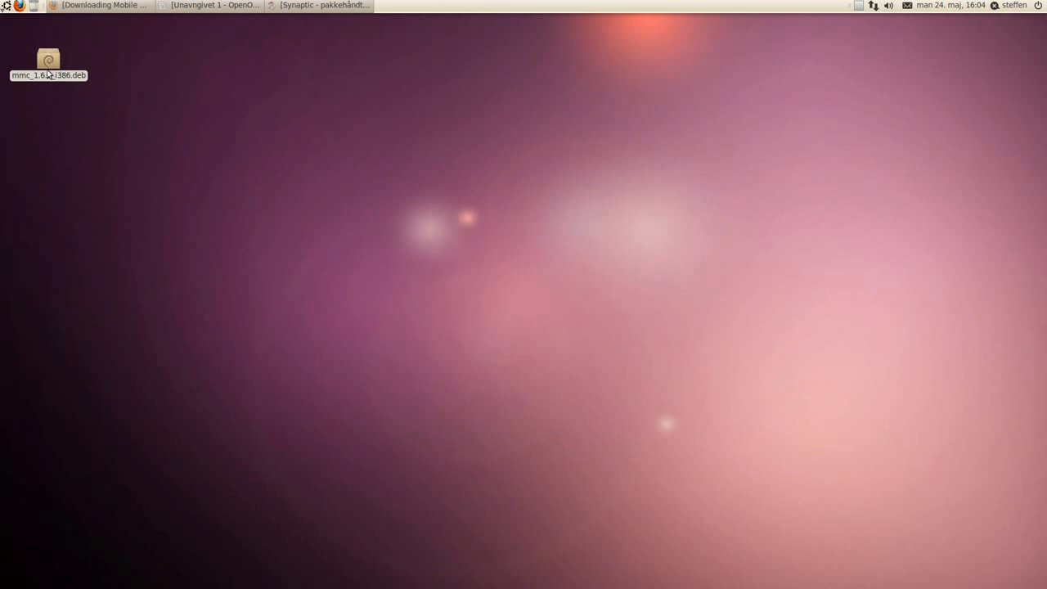
left_click(6, 5)
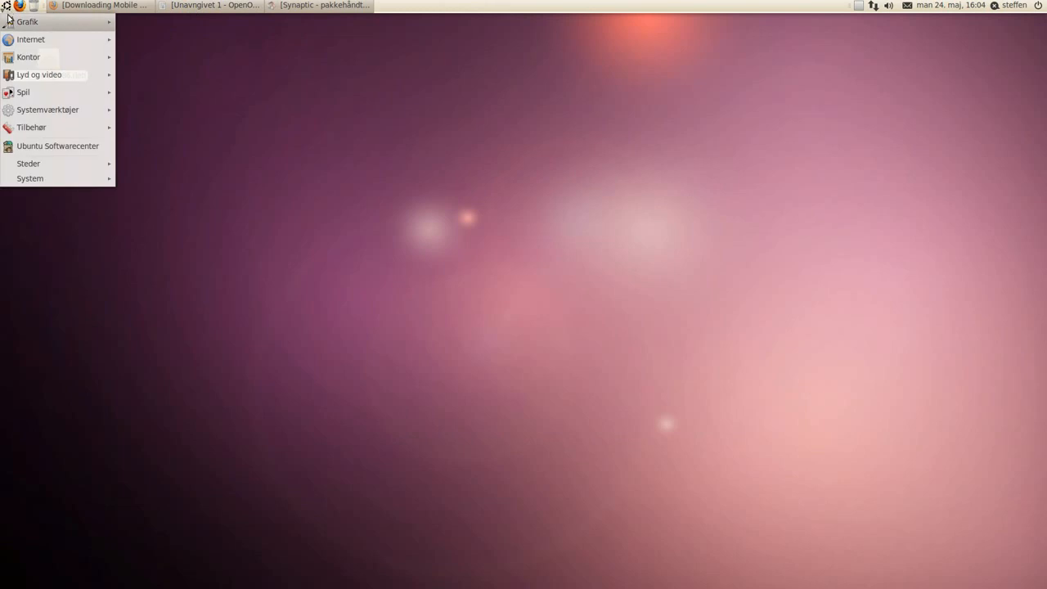
mouse_move(39, 75)
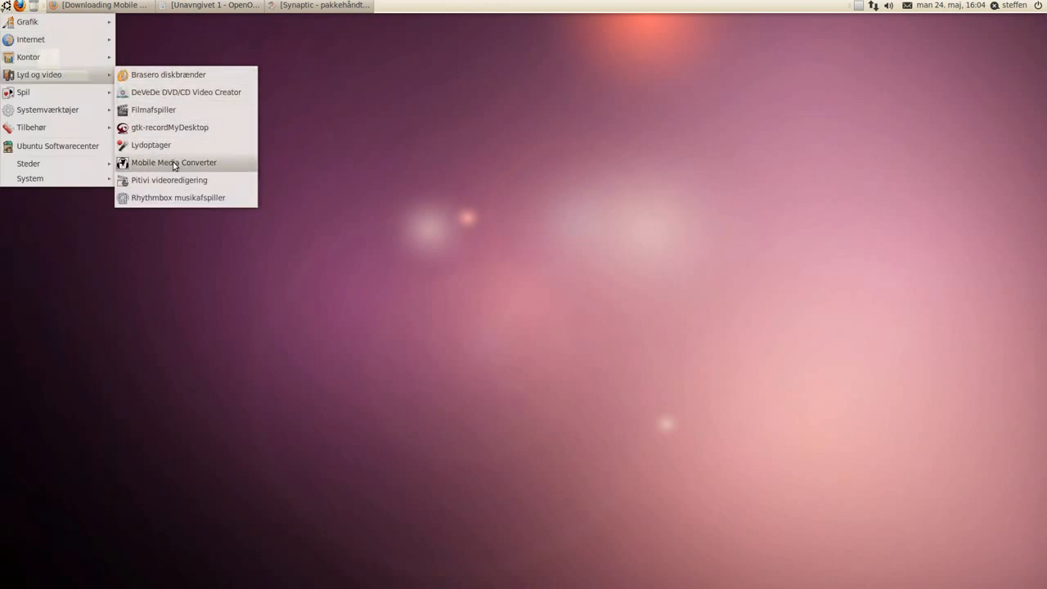
left_click(174, 162)
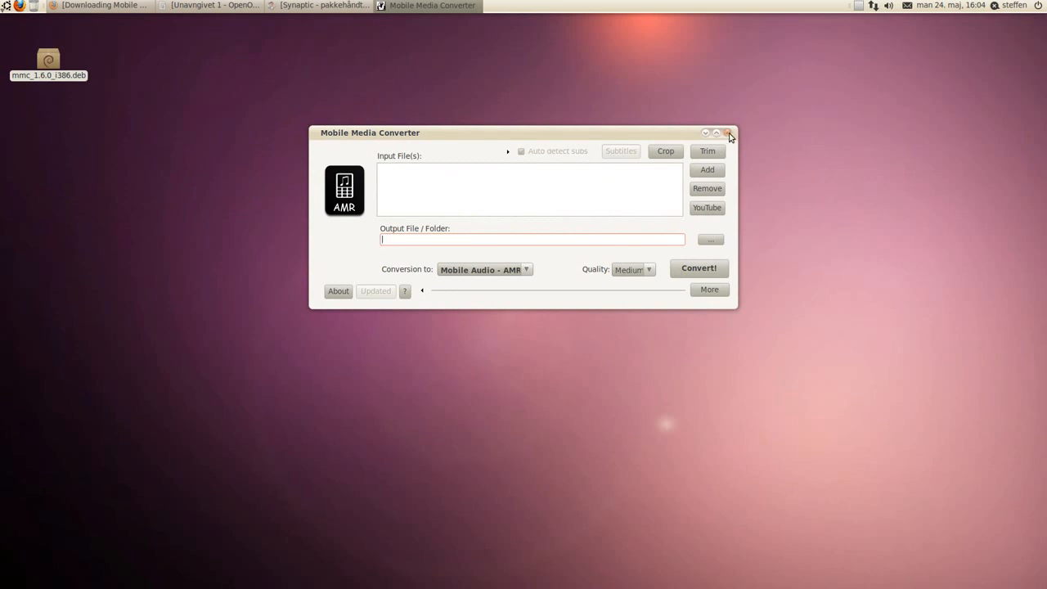
left_click(726, 132)
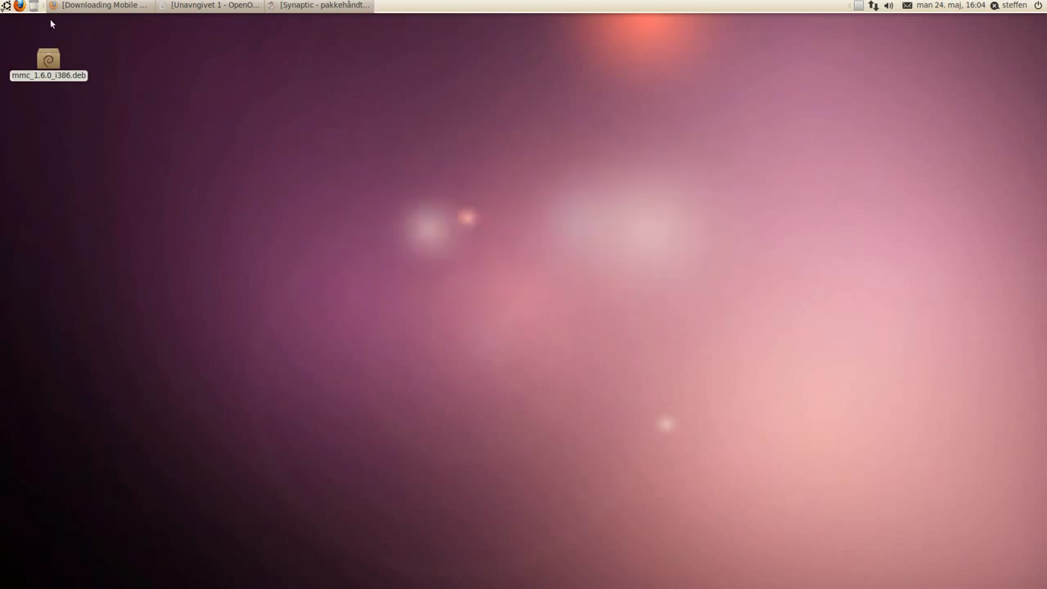
- Edit Menus and show the properties of the Sound & Video > Mobile Media Converter entry
right_click(7, 5)
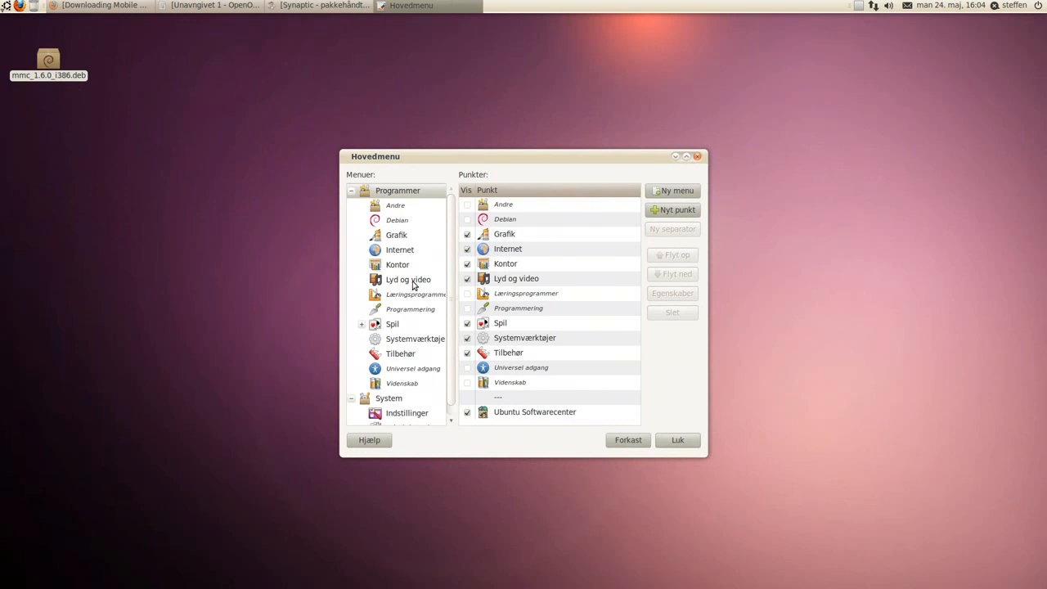
left_click(409, 278)
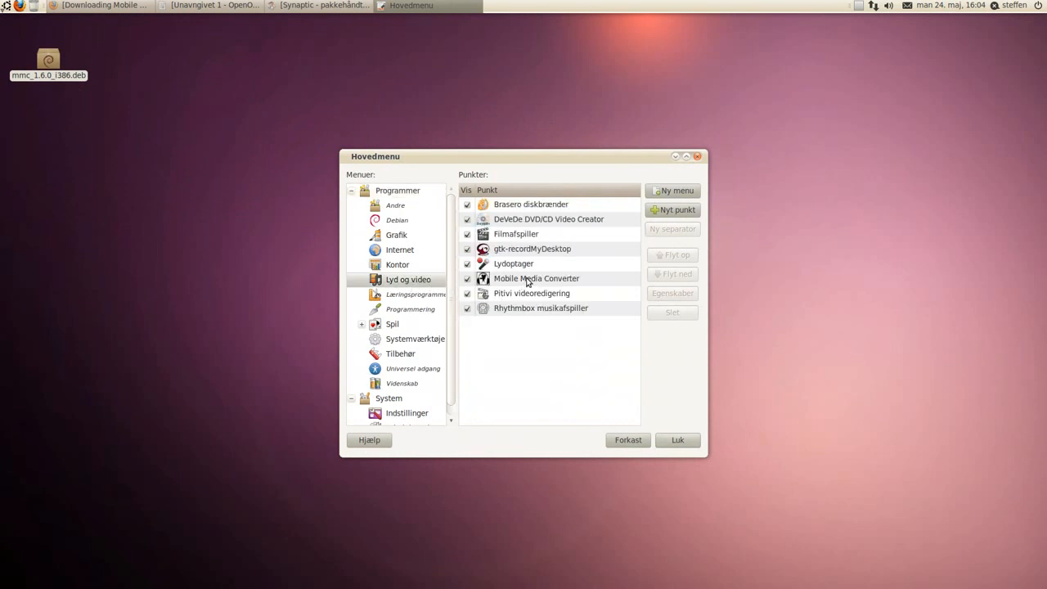
left_click(536, 278)
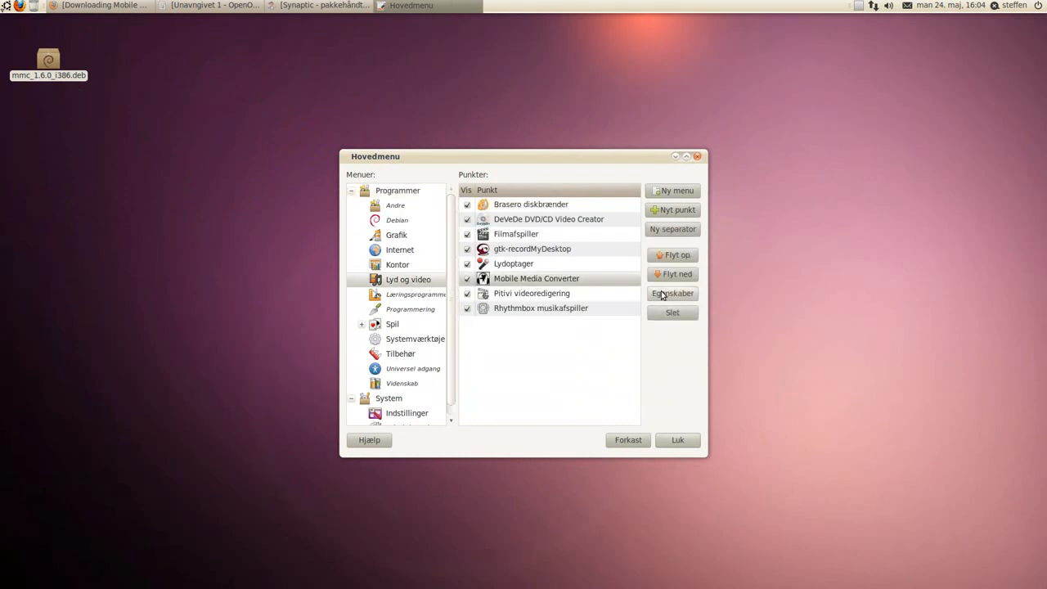
left_click(671, 293)
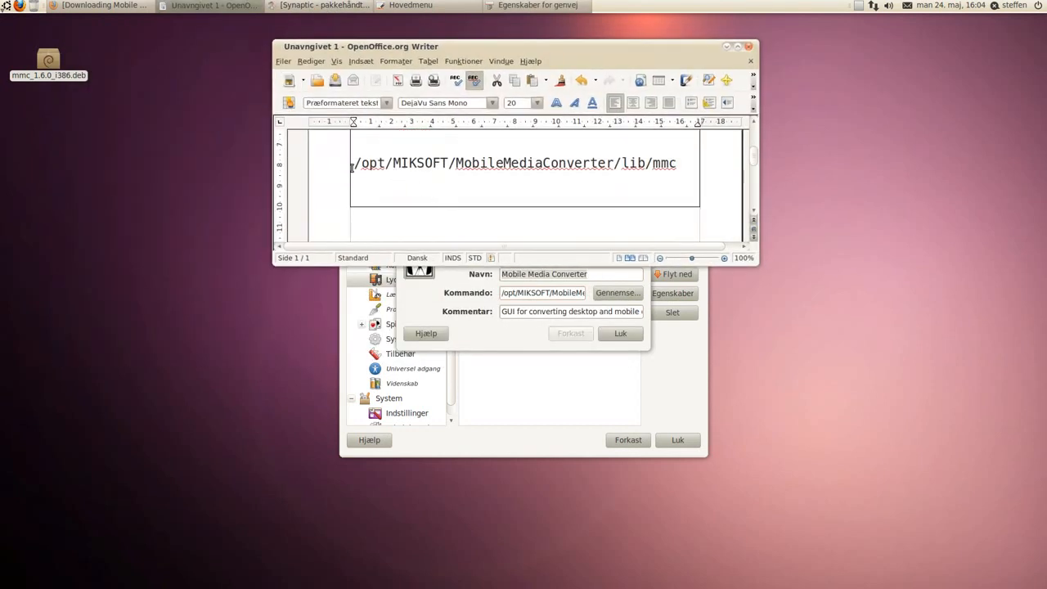
- Set the entry's command to /opt/MIKSOFT/MobileMediaConverter/lib/mmc copied from Writer and close
triple_click(513, 163)
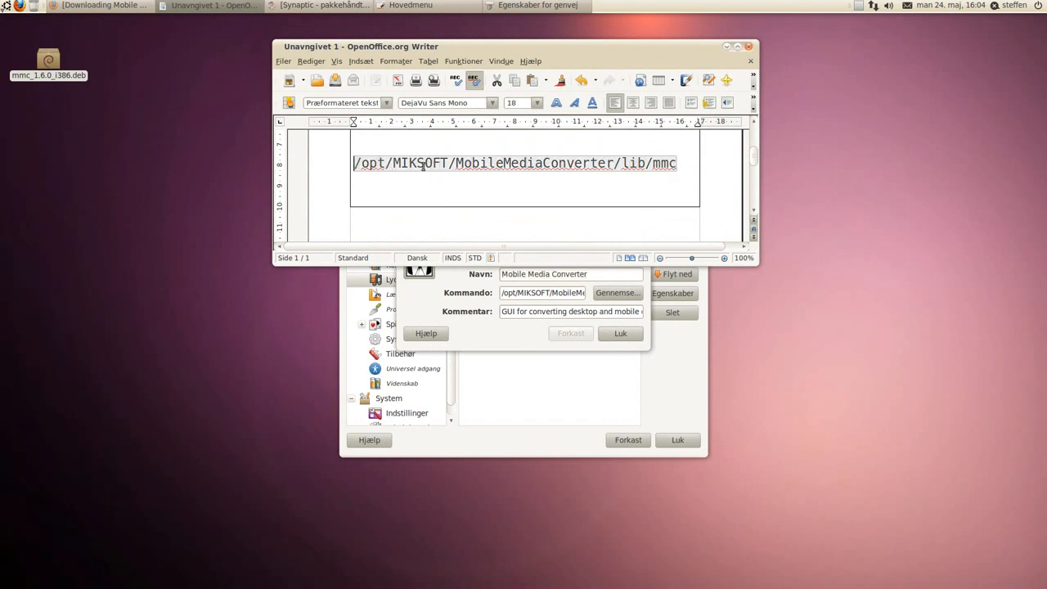
right_click(514, 163)
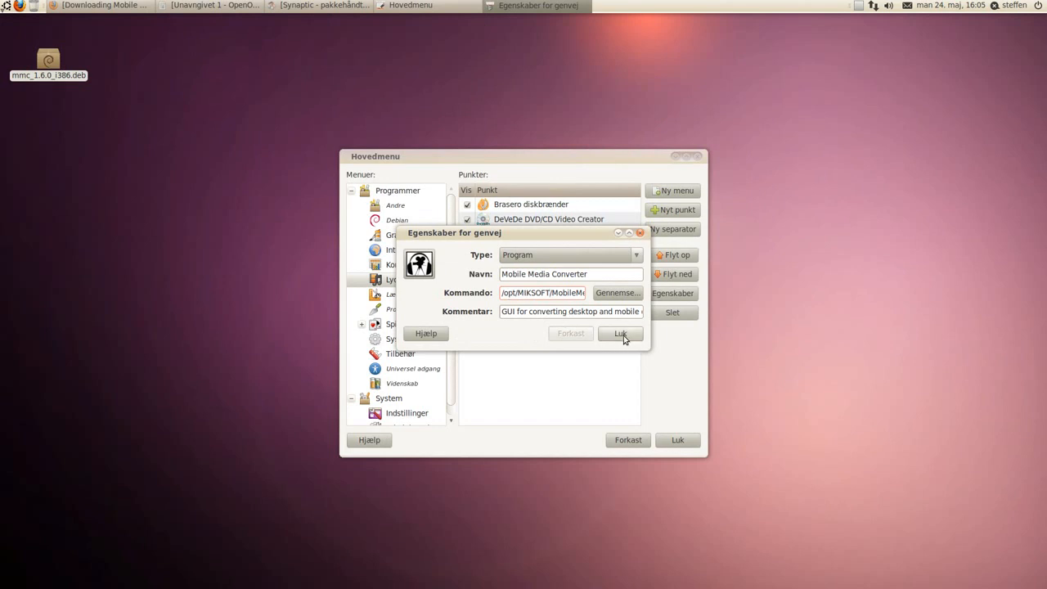
left_click(620, 333)
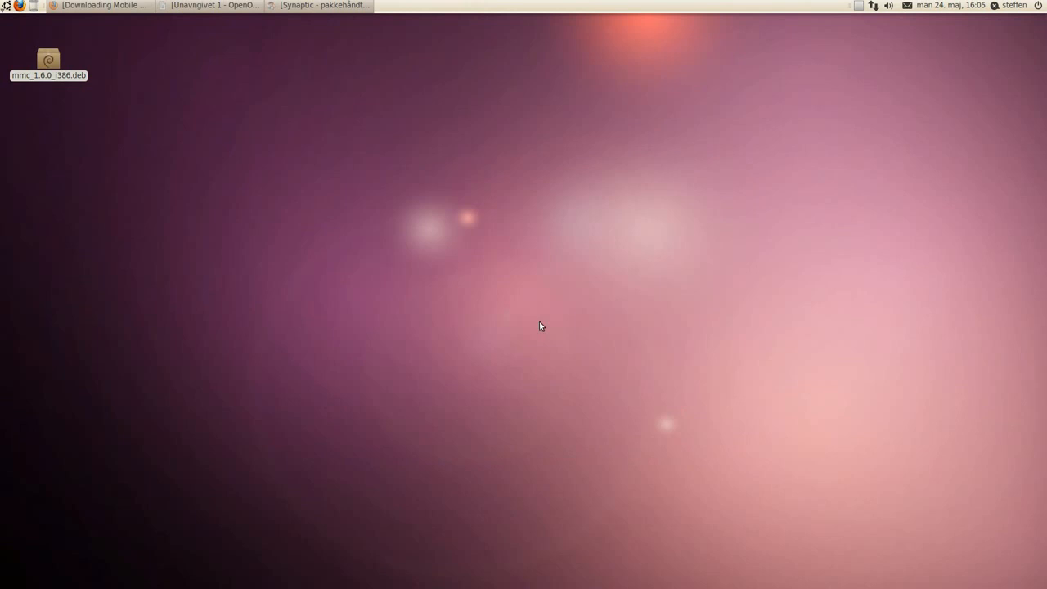
mouse_move(415, 272)
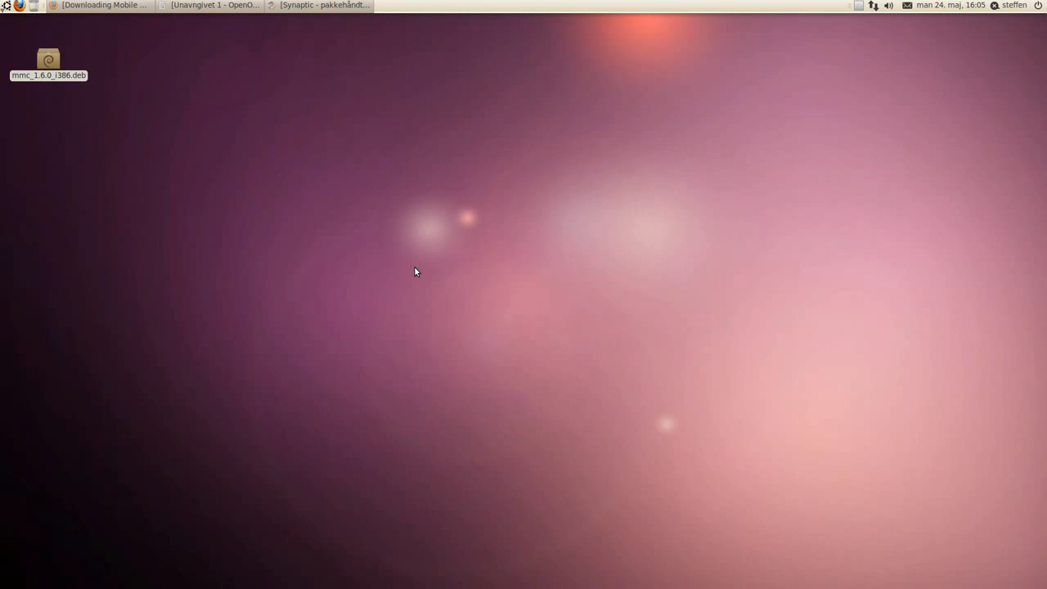
mouse_move(792, 115)
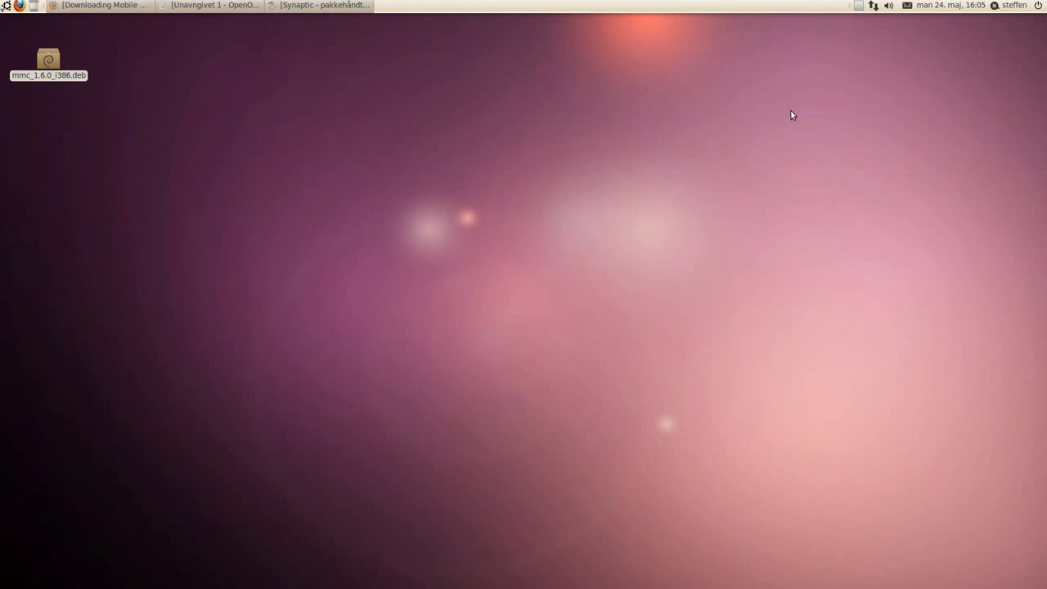
mouse_move(854, 33)
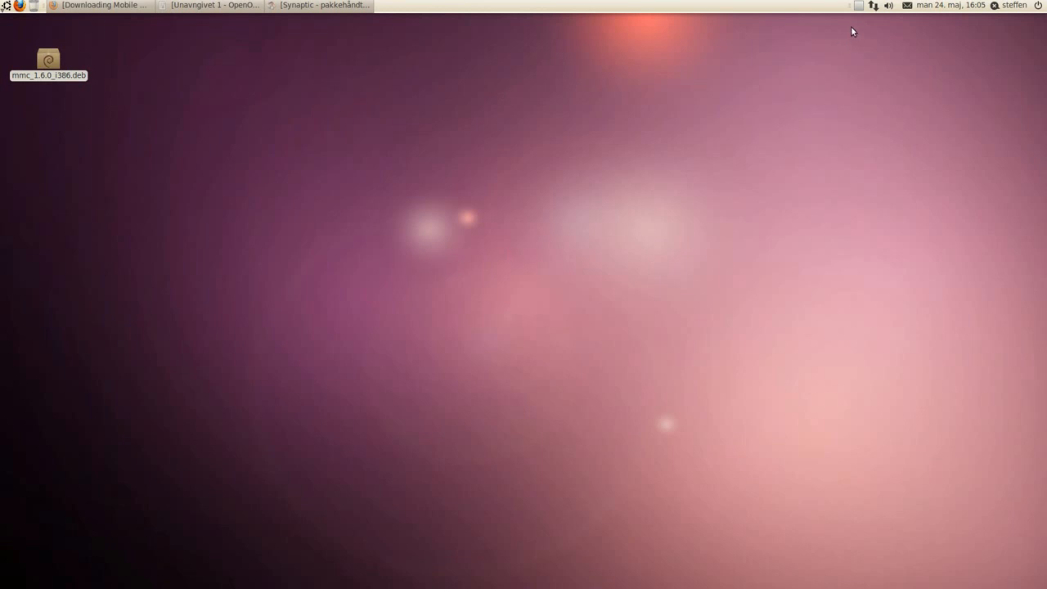